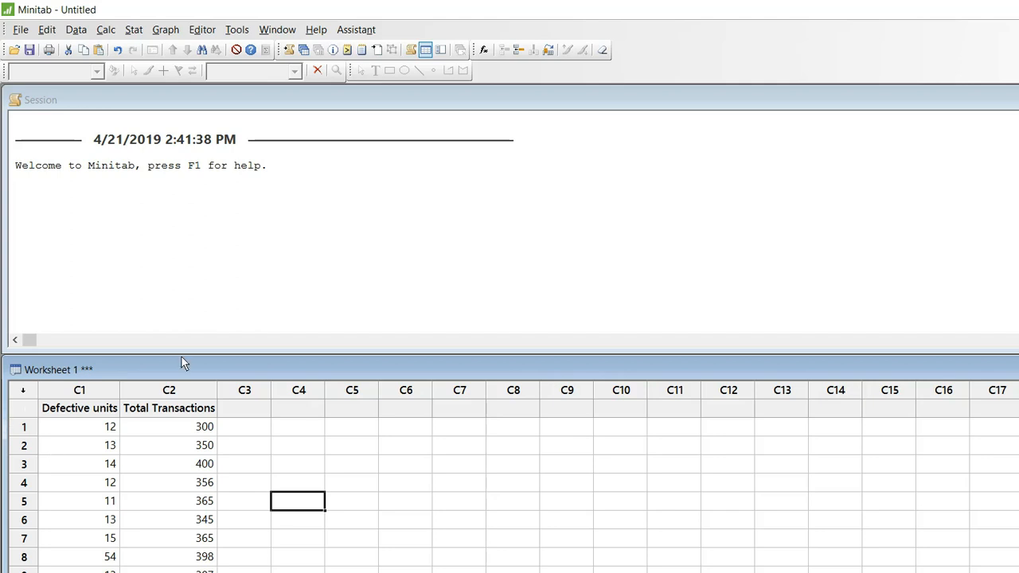
mouse_move(175, 363)
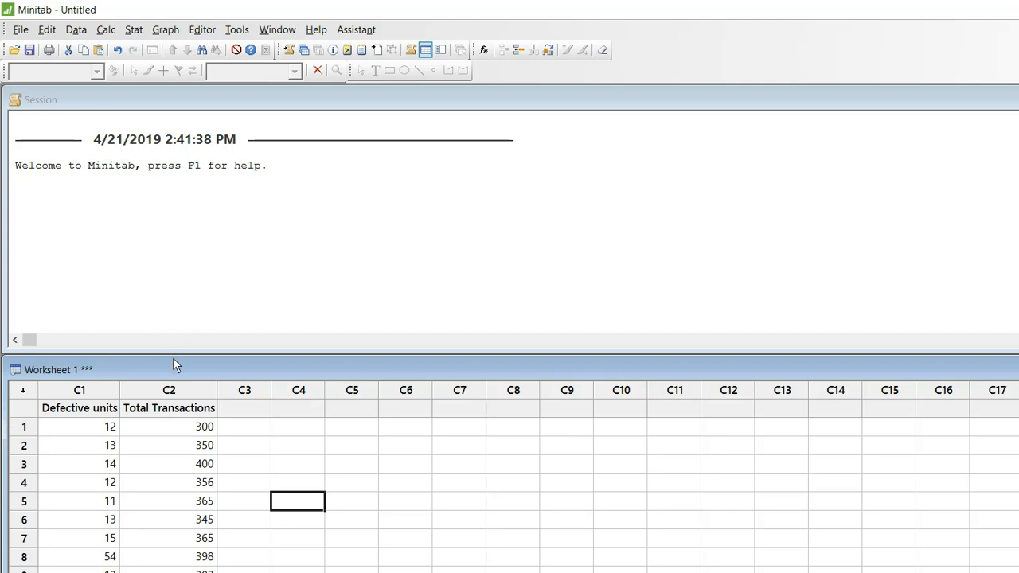
mouse_move(175, 354)
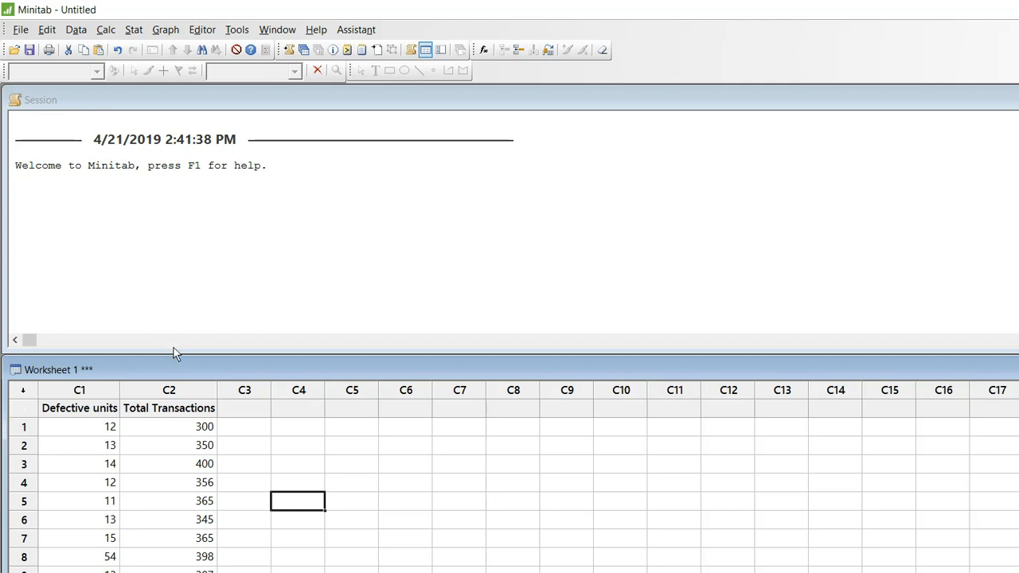
mouse_move(25, 354)
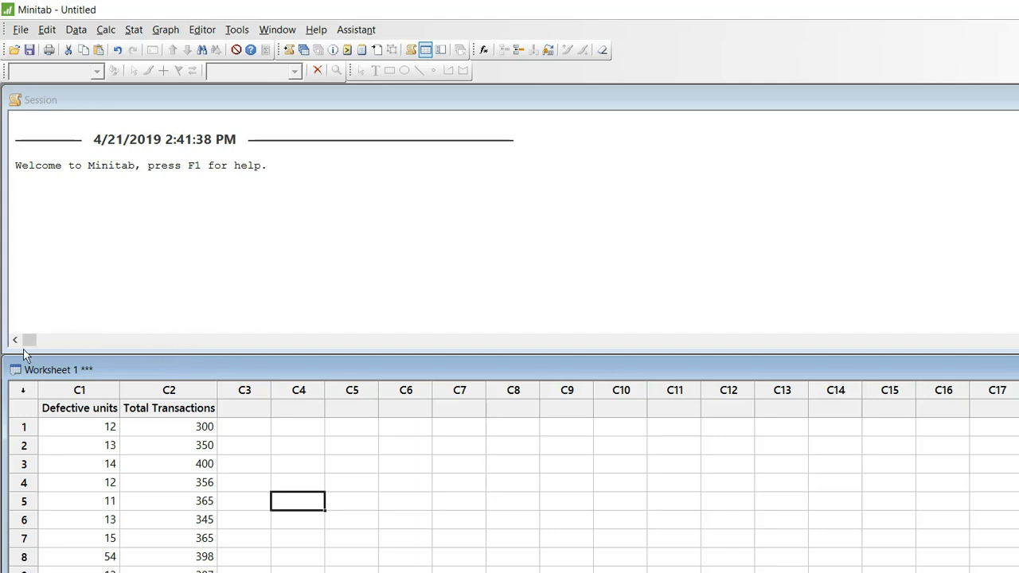
mouse_move(147, 357)
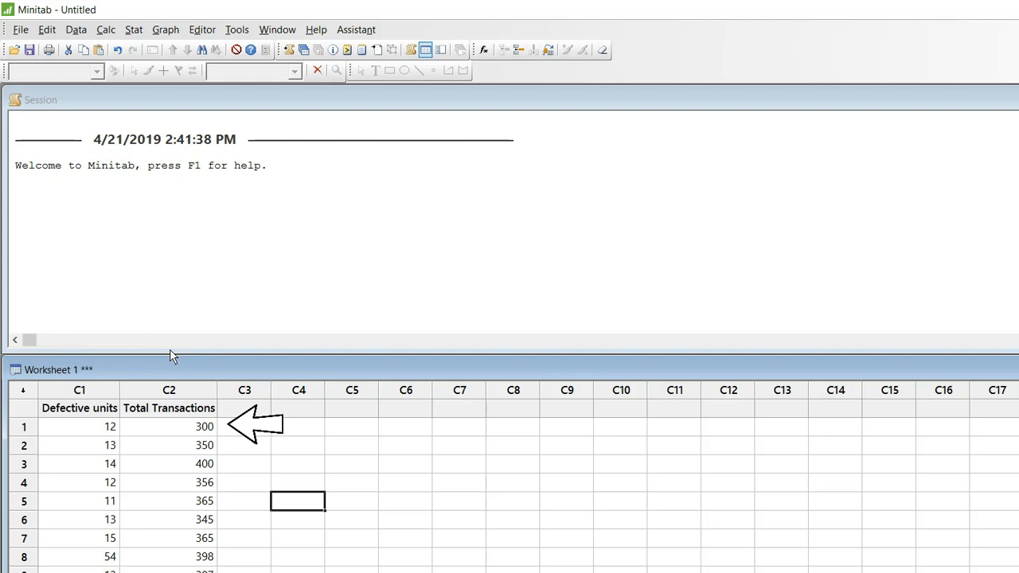
mouse_move(96, 347)
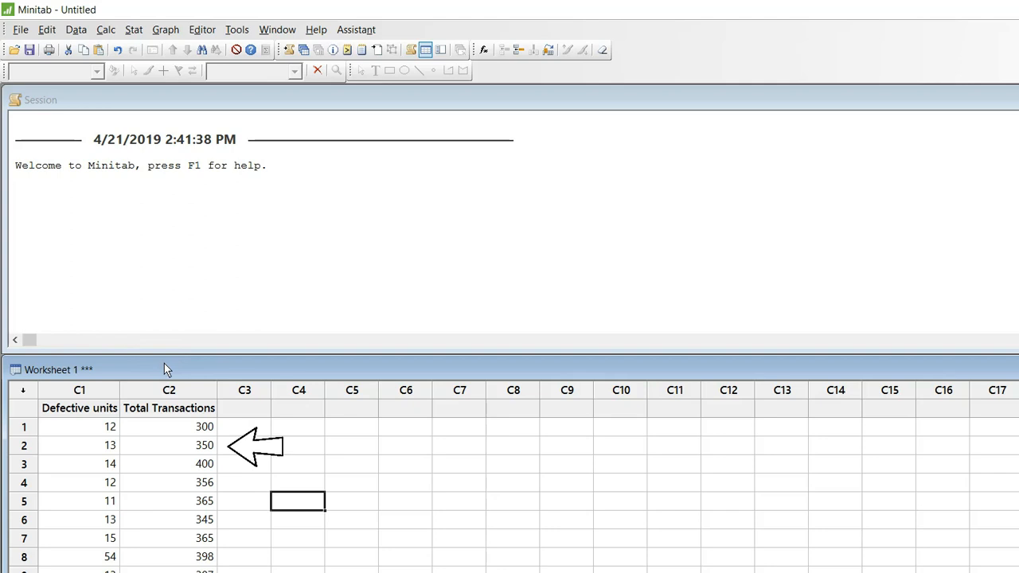
mouse_move(95, 369)
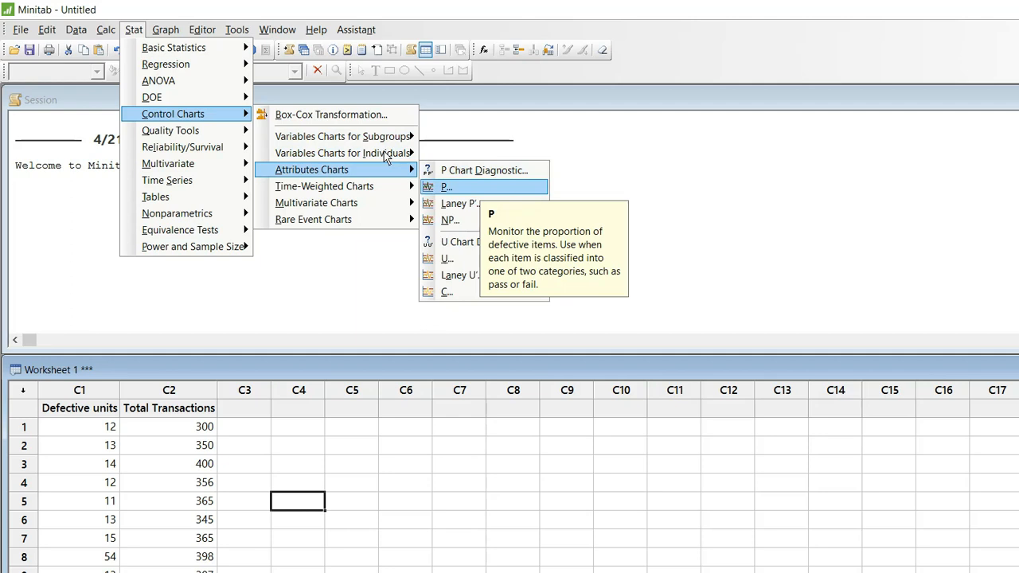
Bring up the P chart dialog via Stat > Control Charts > Attributes Charts.
click(447, 186)
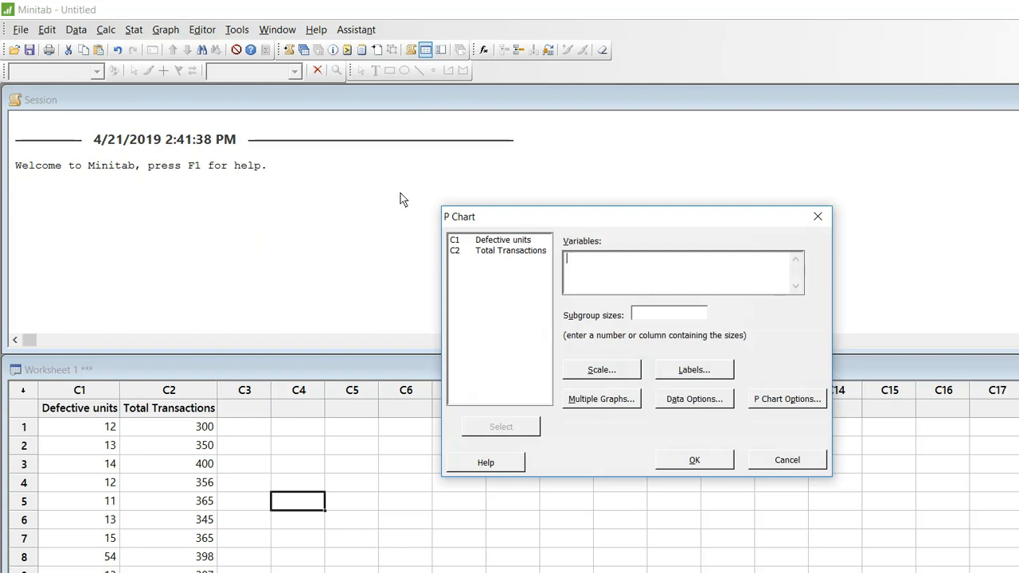
Chart Defective units with Total Transactions as subgroup sizes and produce the P chart.
double_click(502, 239)
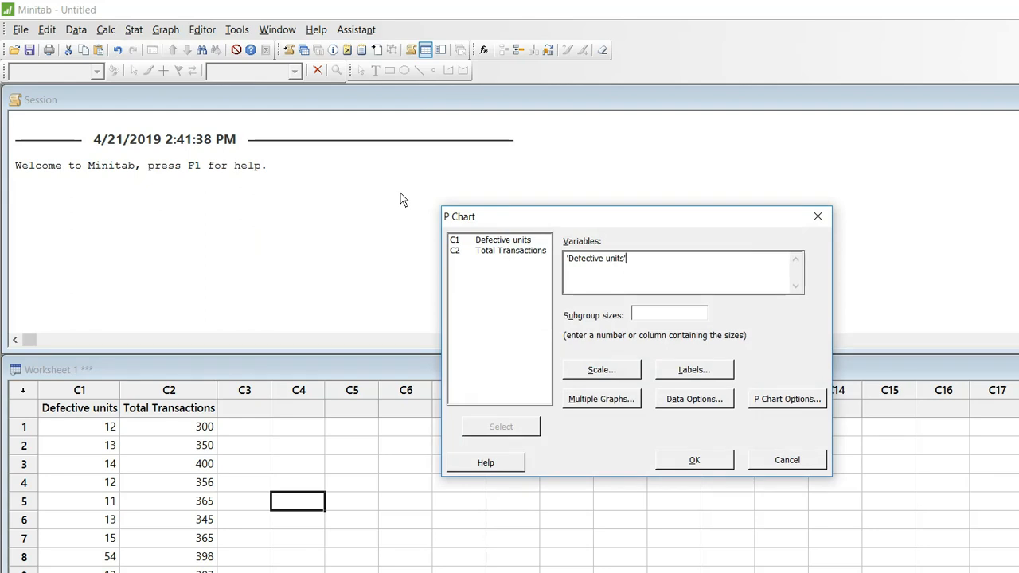
mouse_move(523, 261)
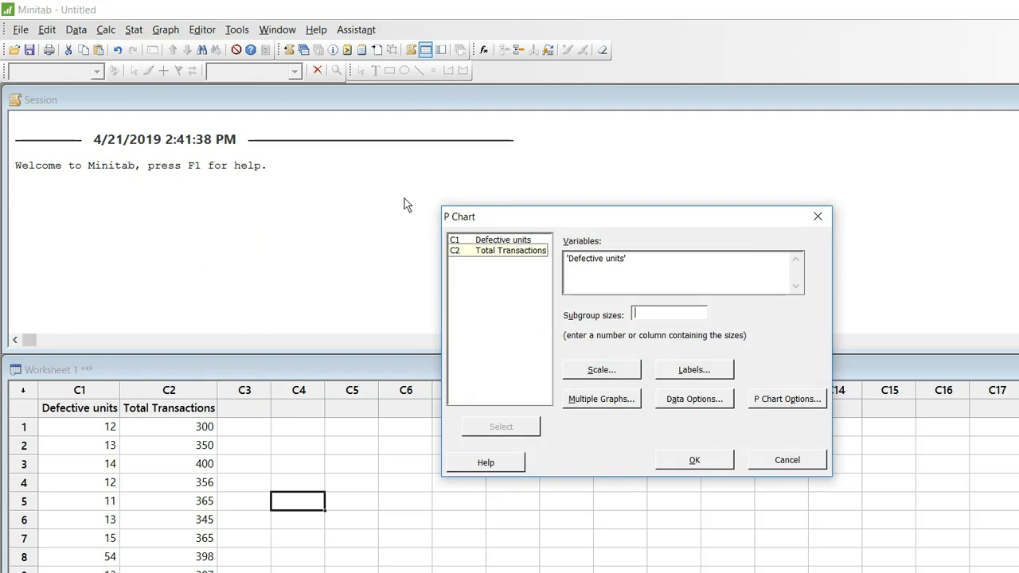
mouse_move(409, 207)
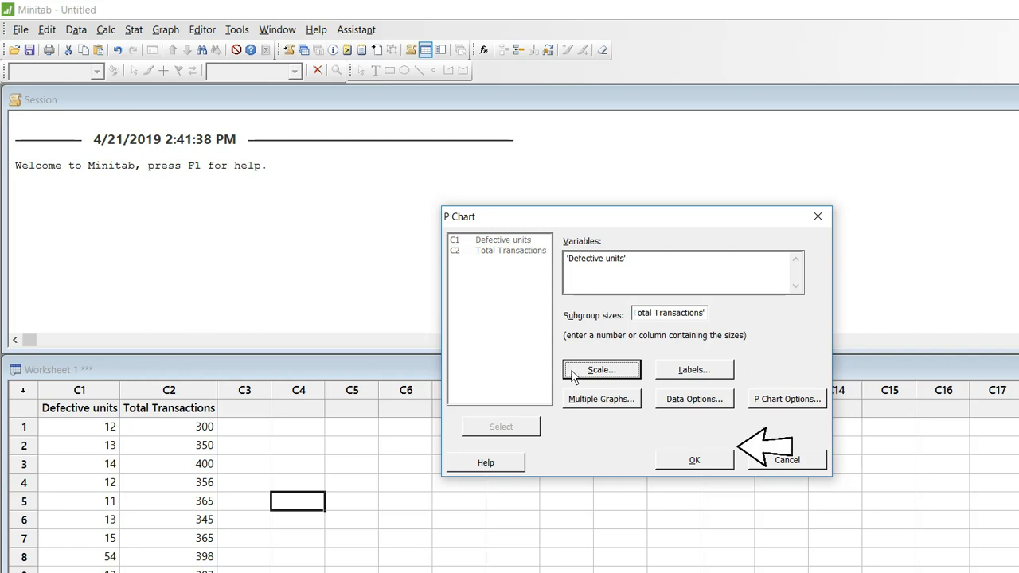
click(694, 460)
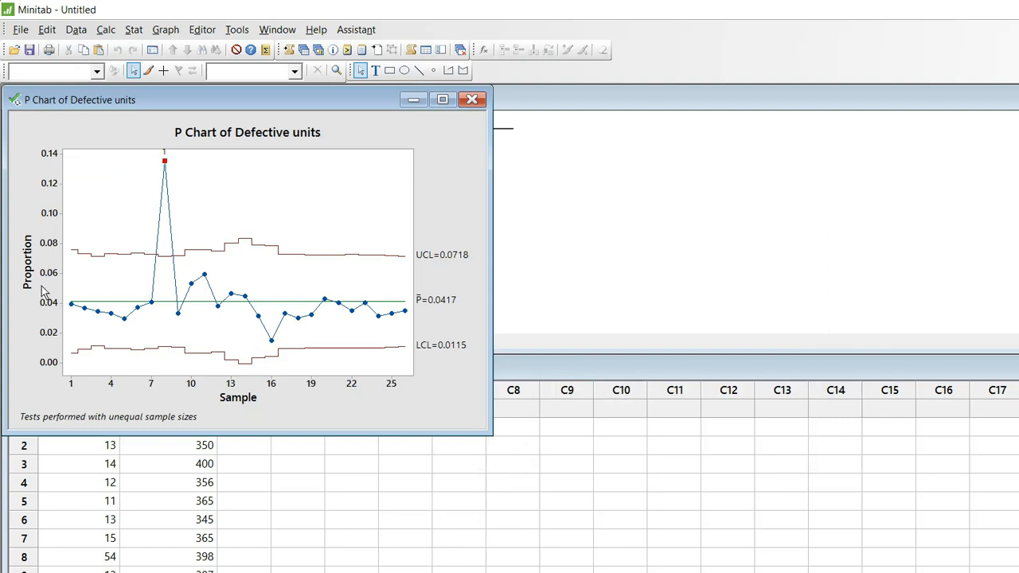
mouse_move(60, 212)
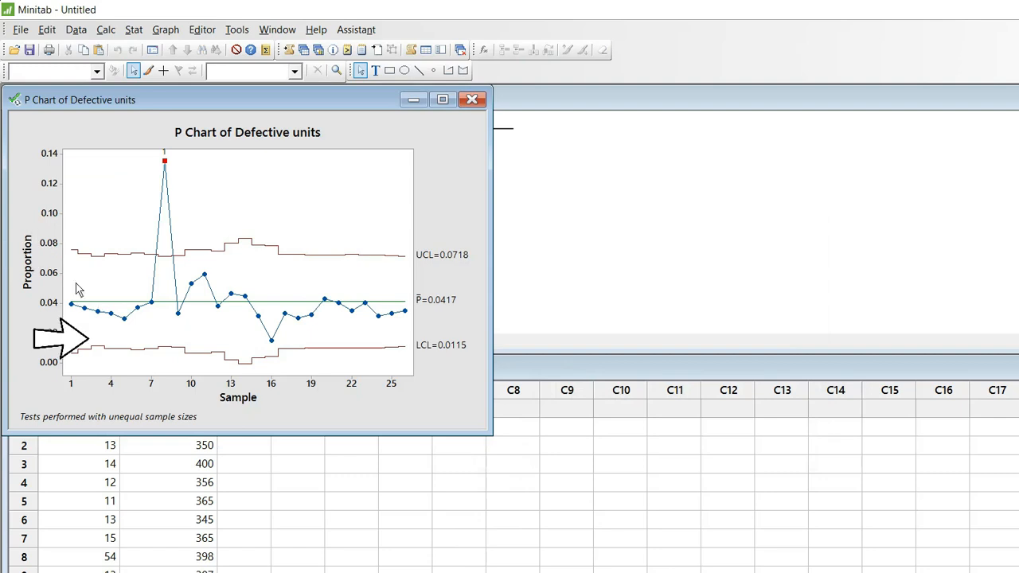
mouse_move(248, 287)
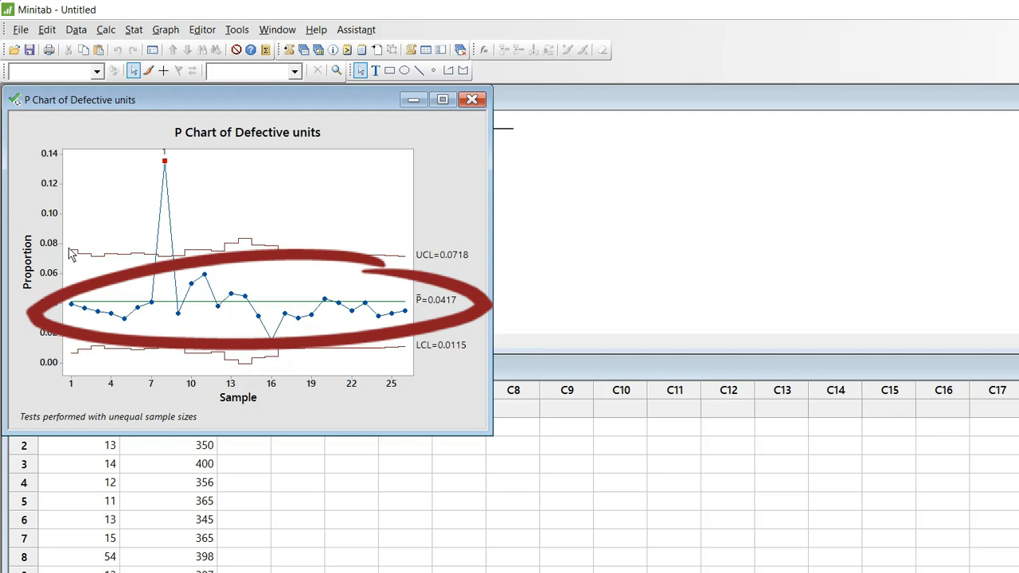
mouse_move(118, 245)
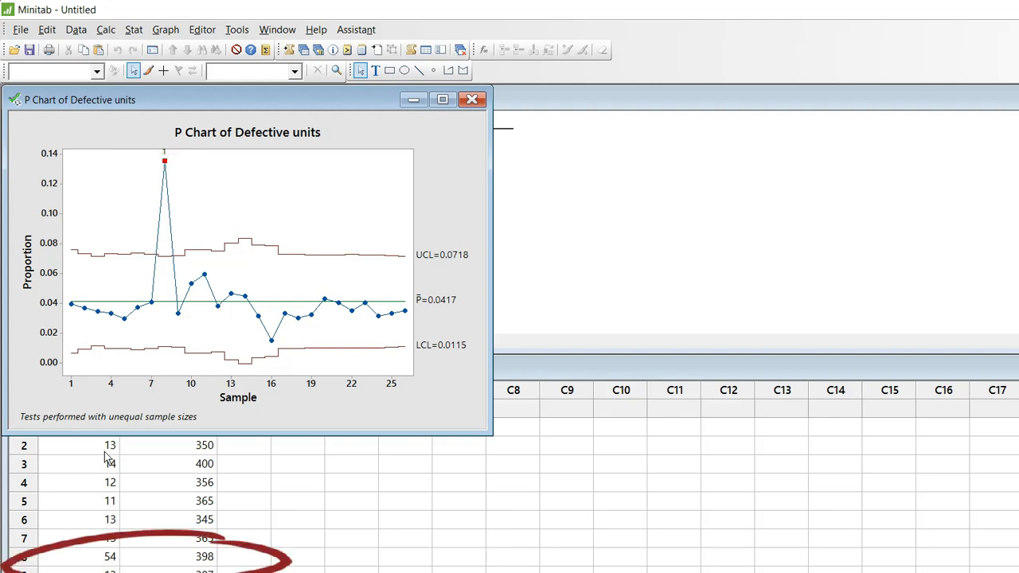
mouse_move(156, 462)
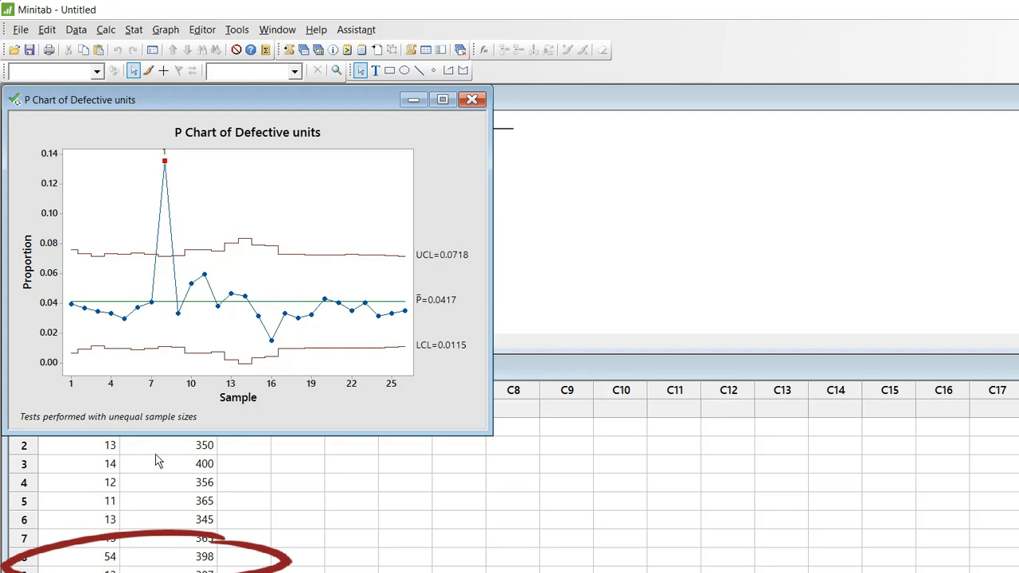
mouse_move(165, 459)
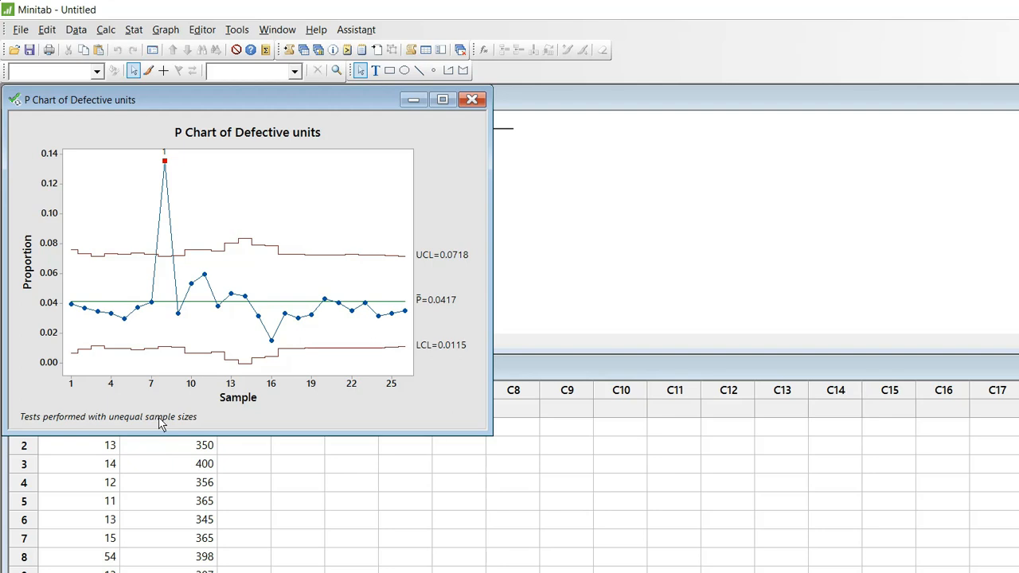
mouse_move(153, 134)
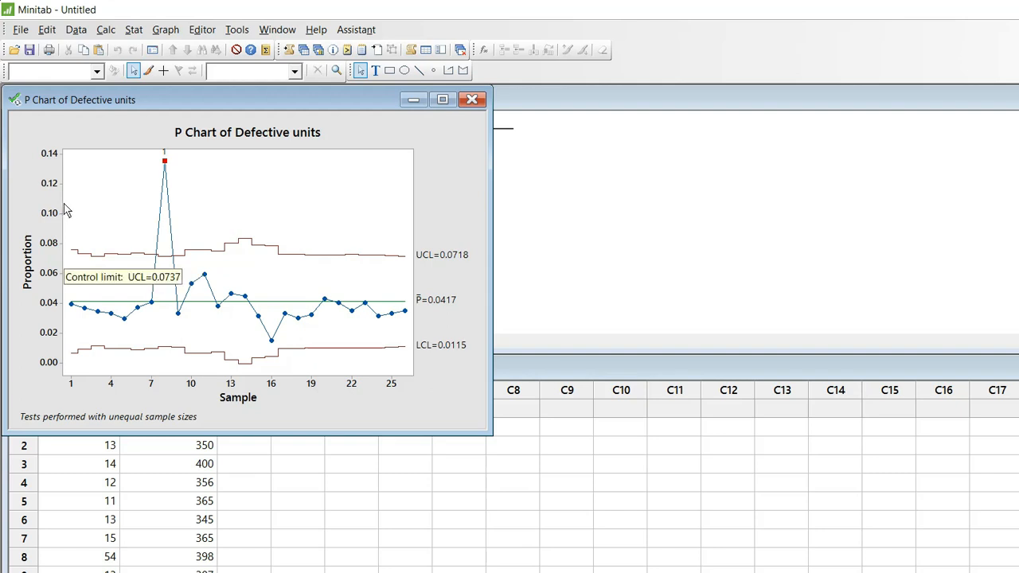
mouse_move(98, 212)
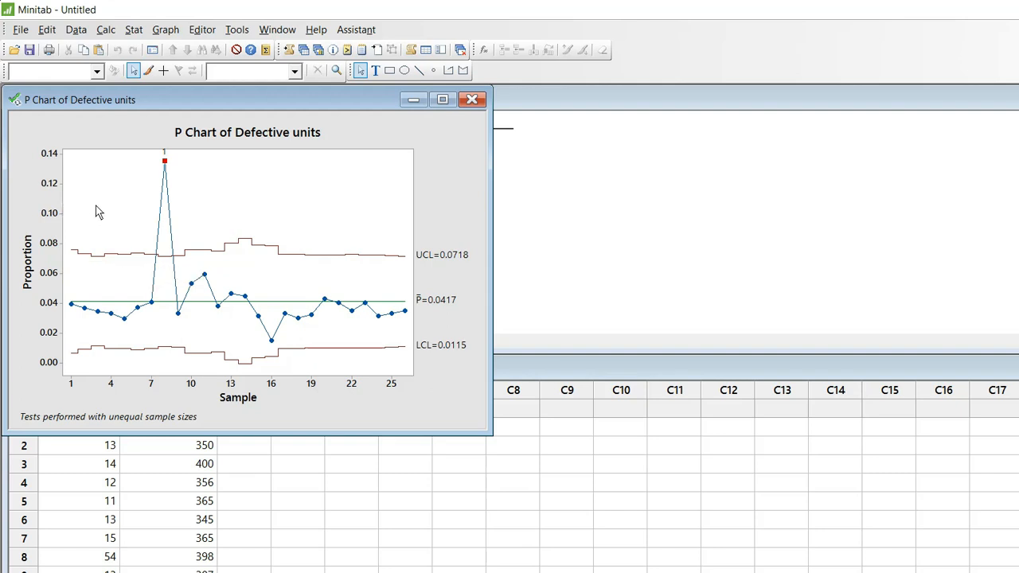